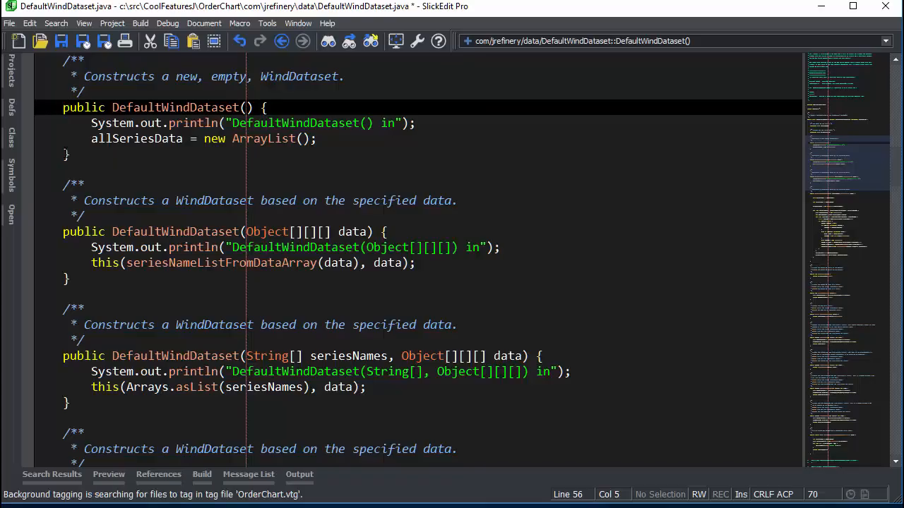
Start a quick find for the word 'public' in the current buffer, highlighting its 25 matches.
key("Ctrl+f")
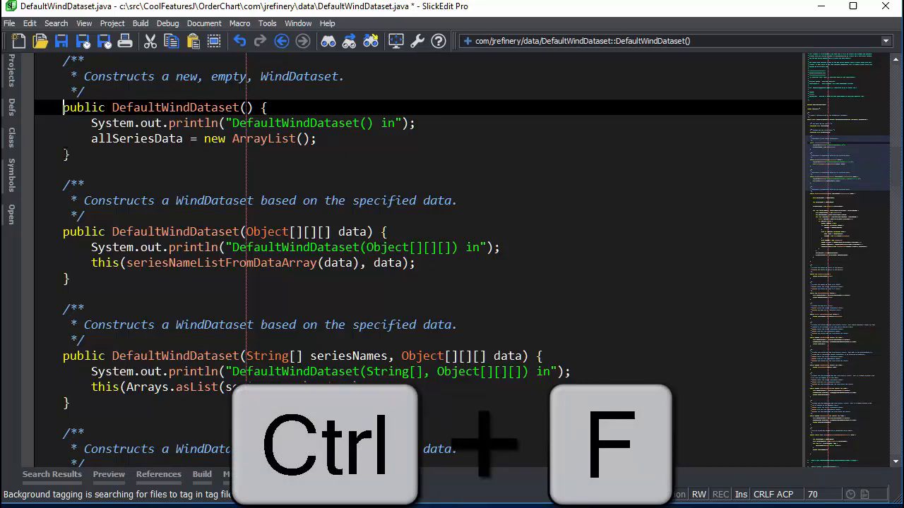
key("Ctrl+f")
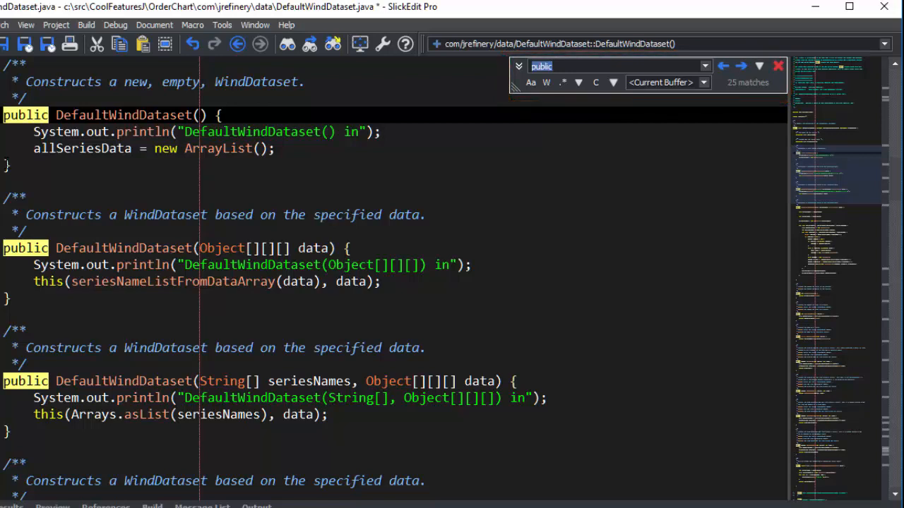
key("Ctrl+f")
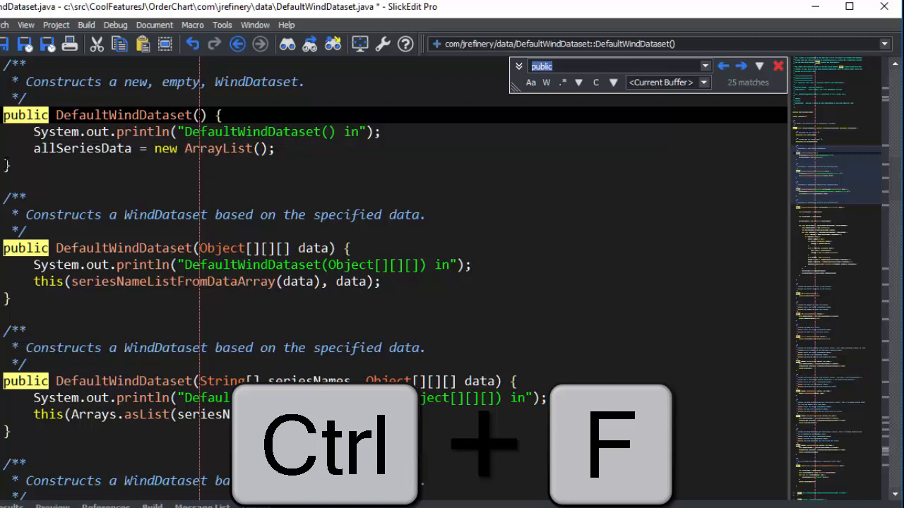
key("ctrl+f")
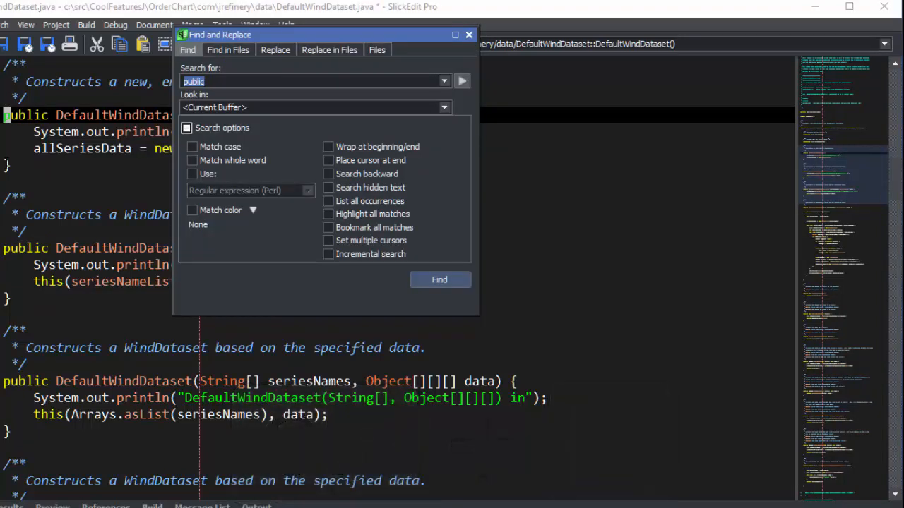
left_click(468, 34)
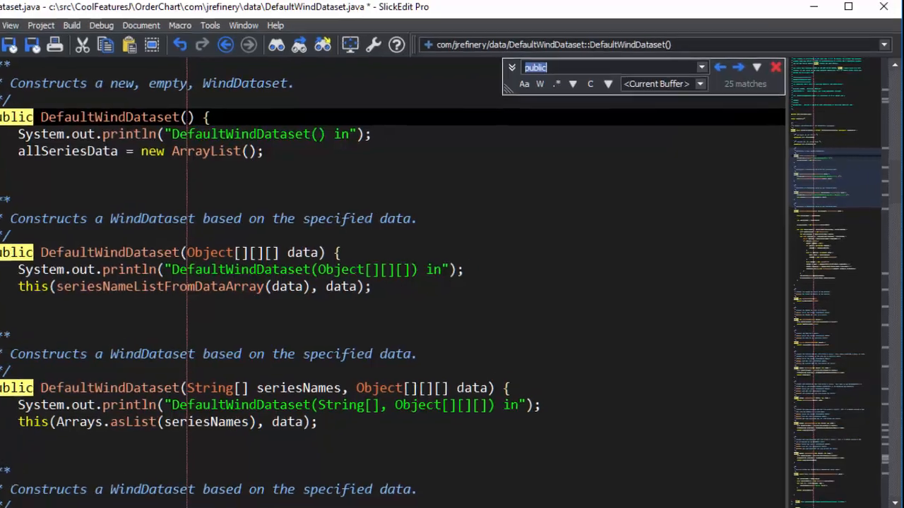
Search the current buffer for 'prin' instead, finding 3 matches.
type("prin")
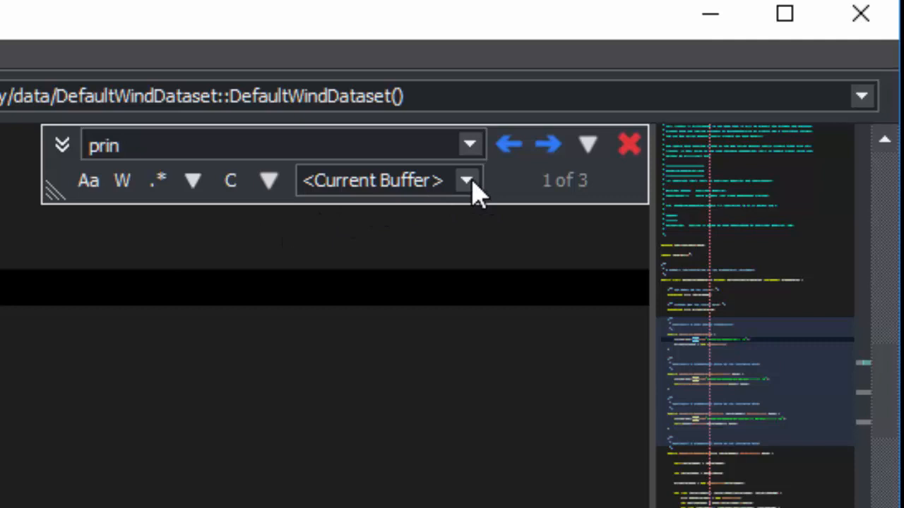
Close the mini find bar so only the code remains visible.
left_click(469, 181)
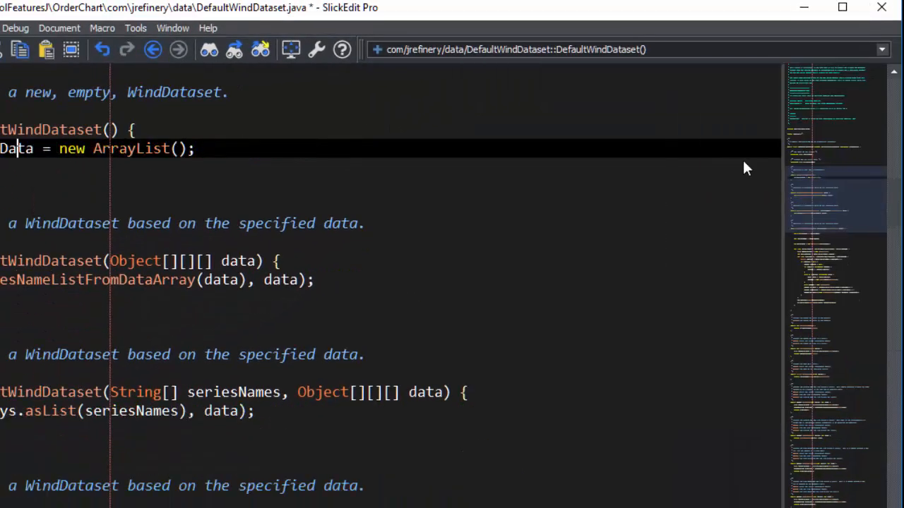
mouse_move(506, 219)
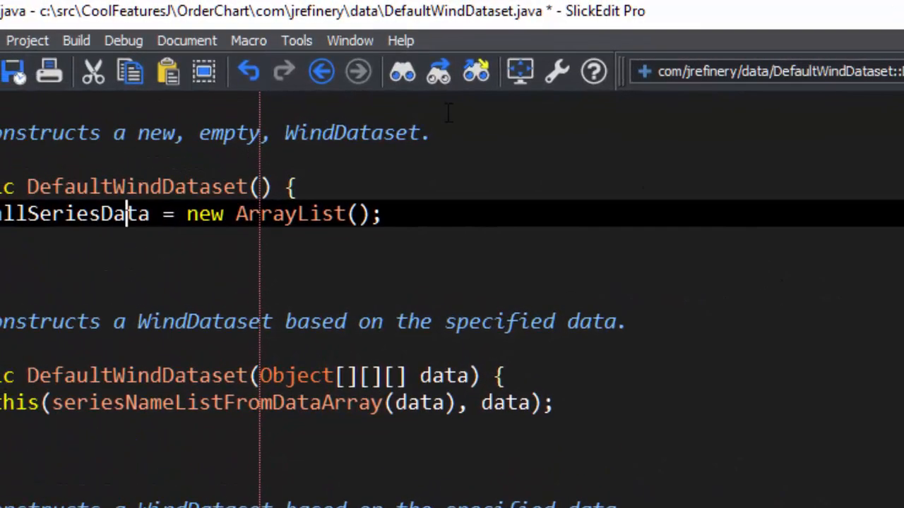
Bring up the Options dialog from the Tools menu.
left_click(296, 40)
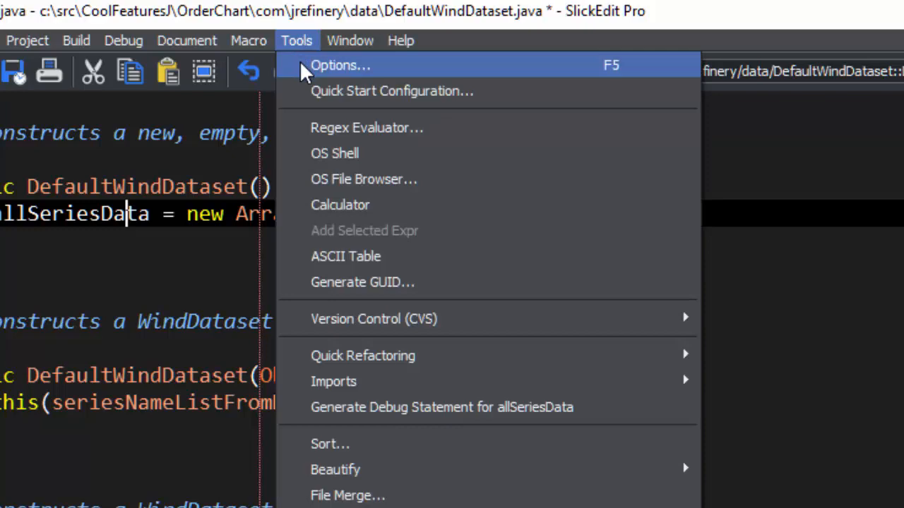
left_click(340, 64)
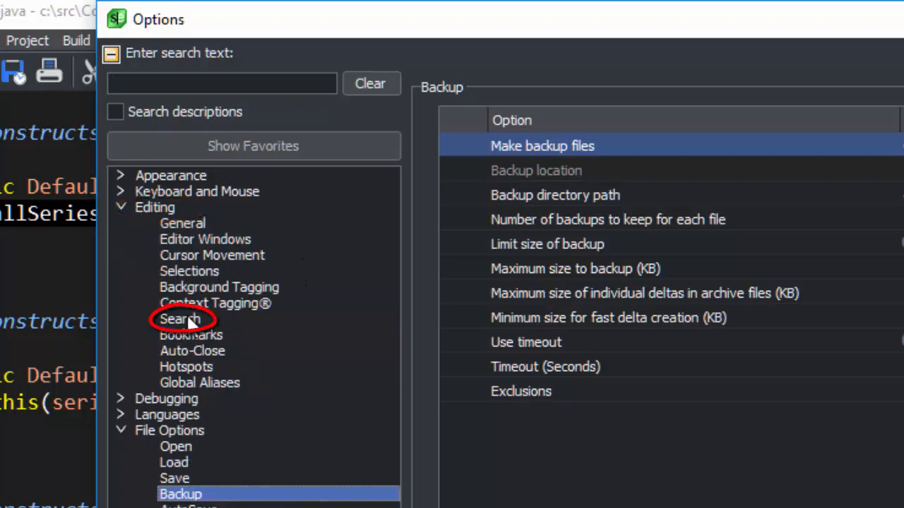
Under Editing > Search set Default Find and Replace GUI to Tool Window, so Ctrl+F shows the full Find window.
left_click(181, 319)
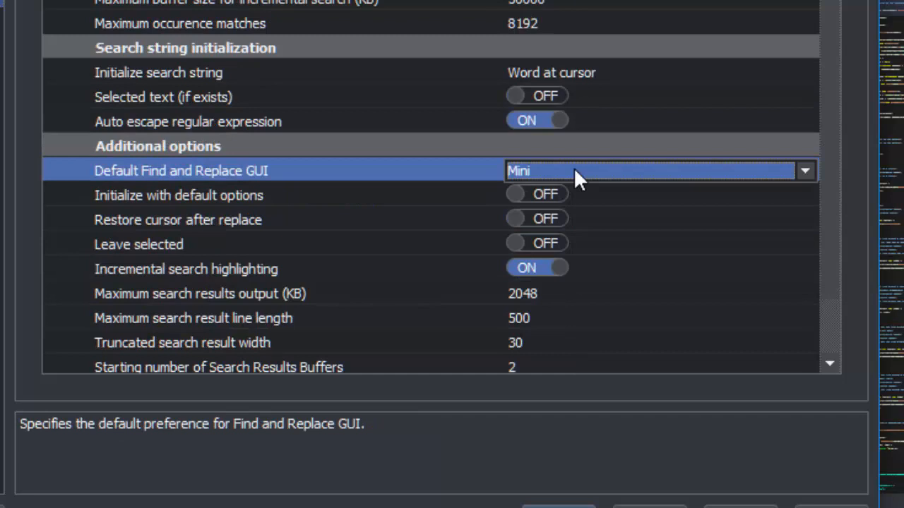
left_click(805, 169)
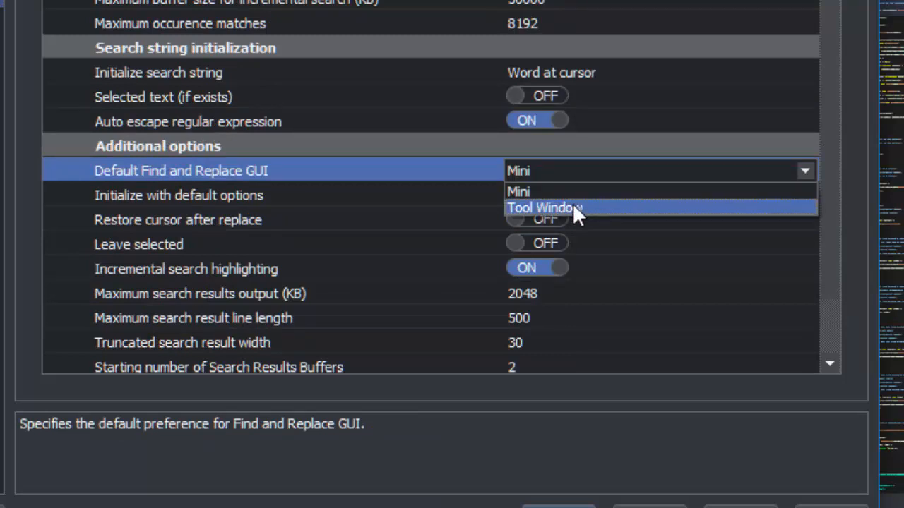
left_click(543, 208)
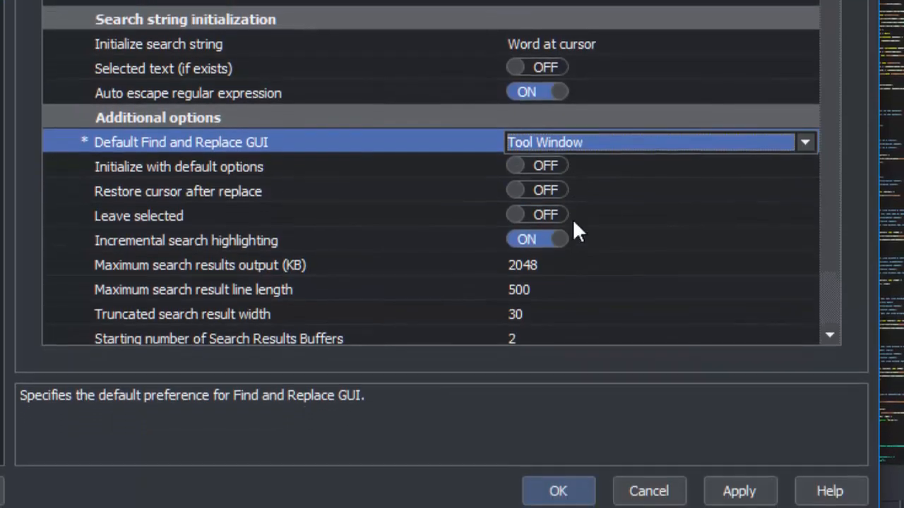
key("ctrl+f")
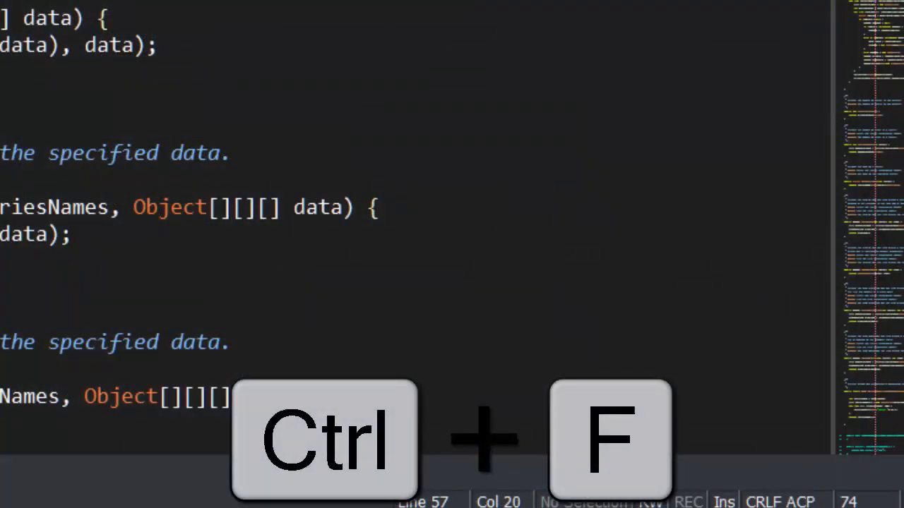
key("Ctrl+f")
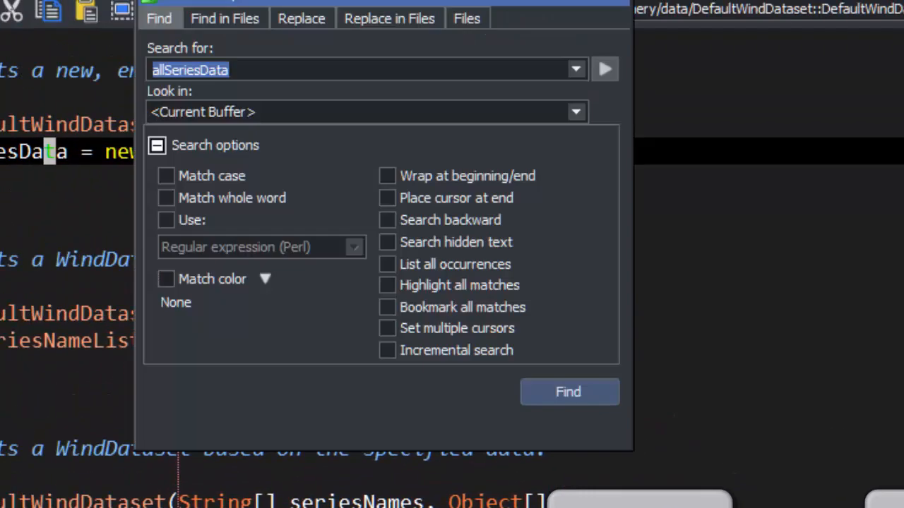